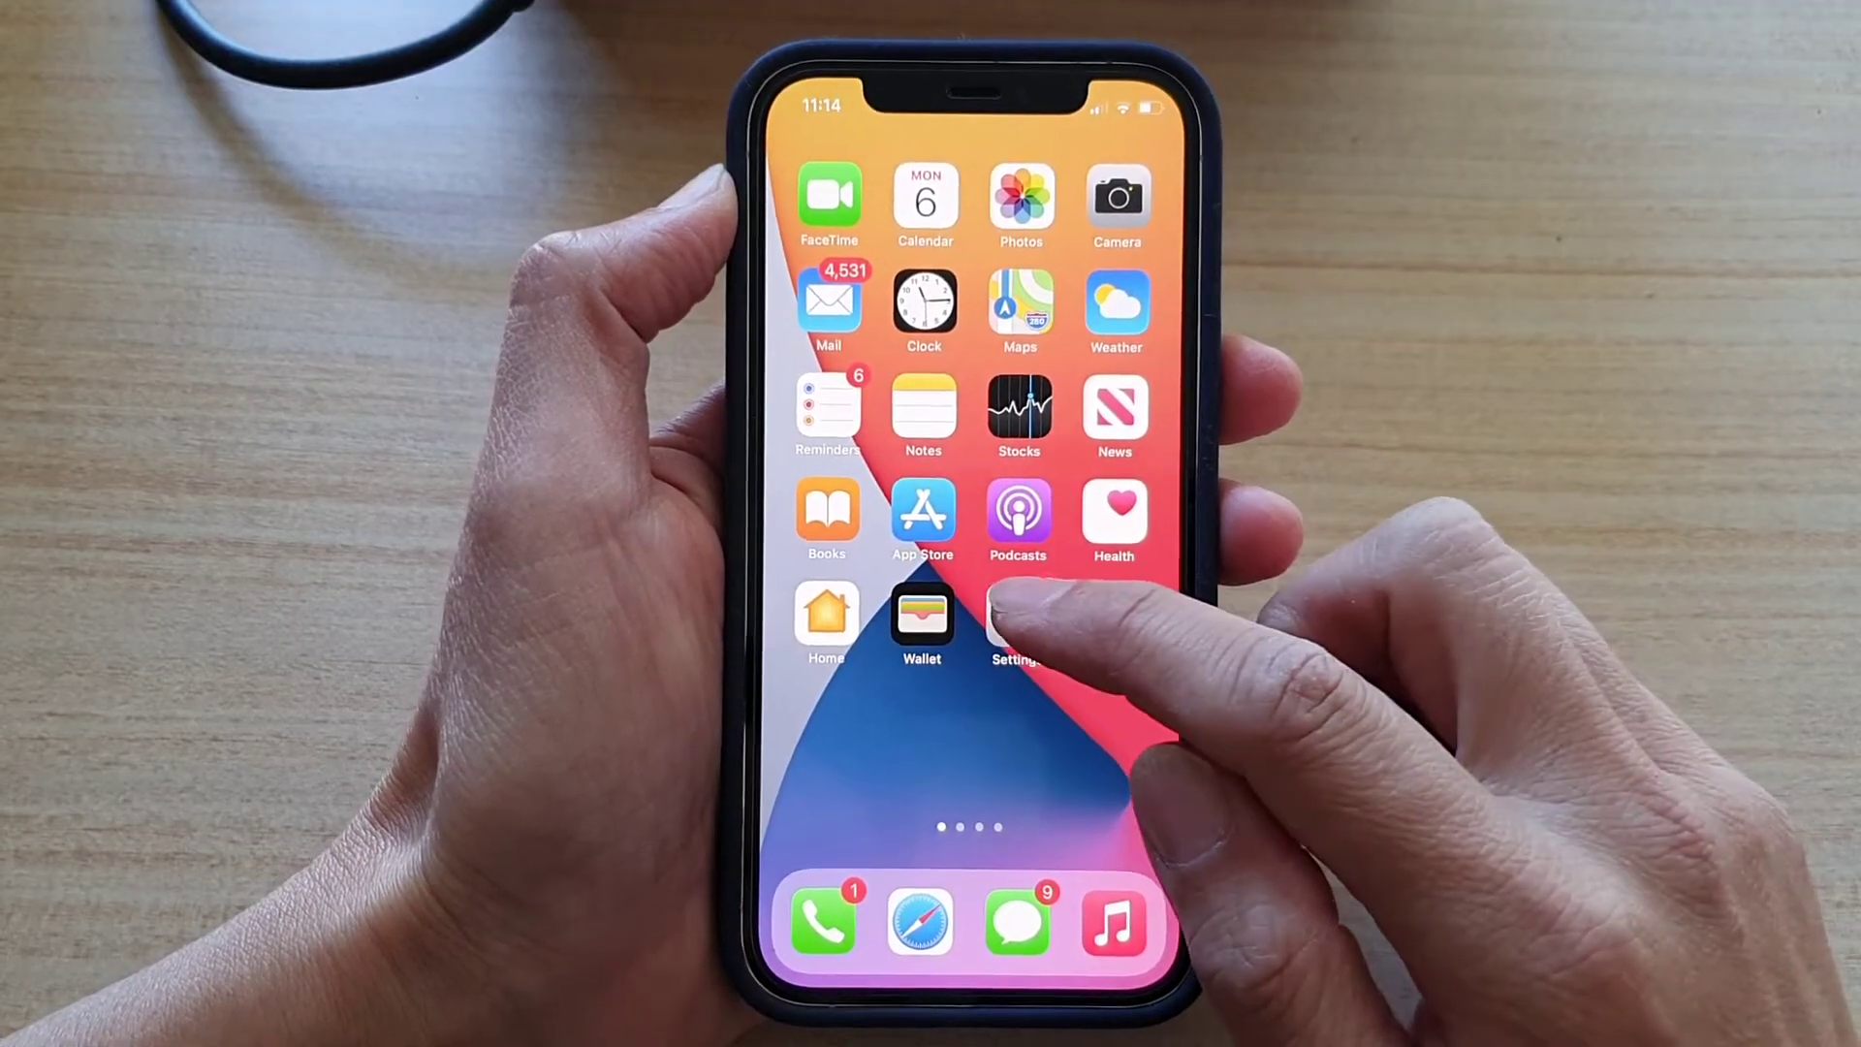
- Open the iPhone Settings app to reach the Safari settings page
{"action": "left_click", "coordinate": [1019, 622]}
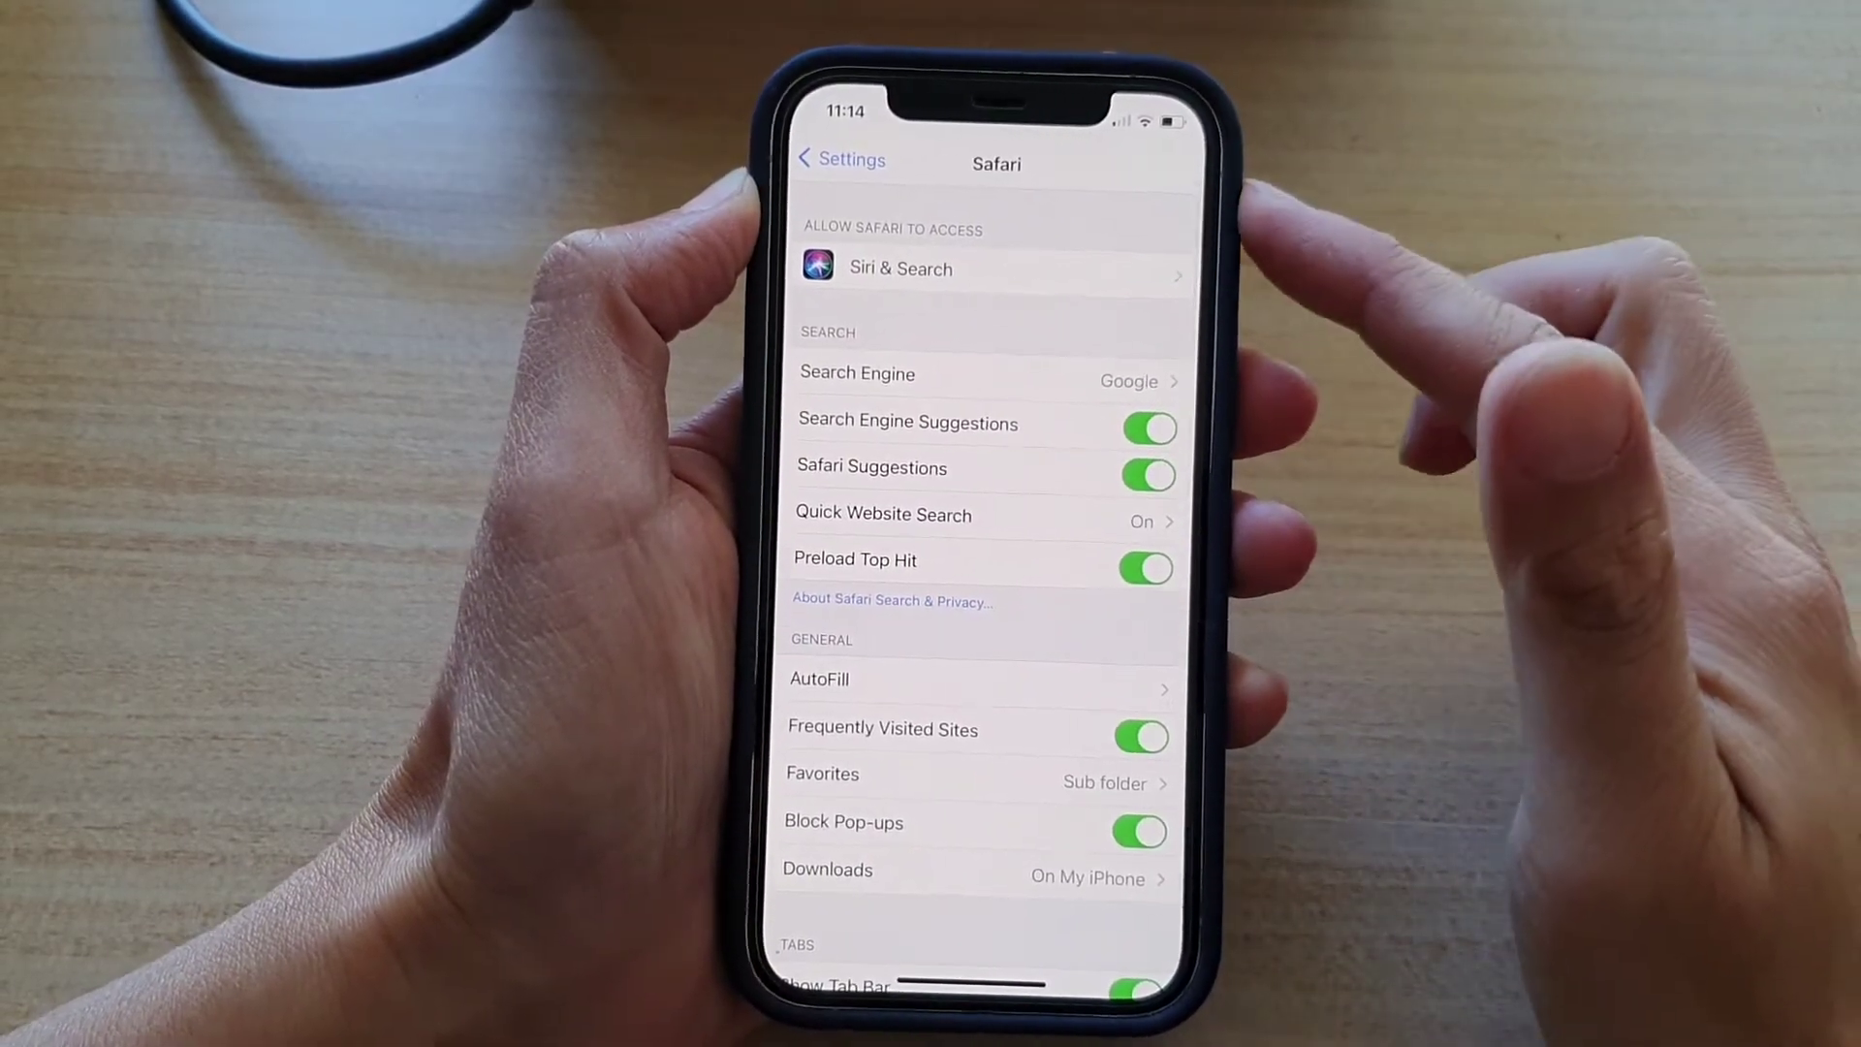
{"action": "scroll", "scroll_direction": "down", "scroll_amount": 3}
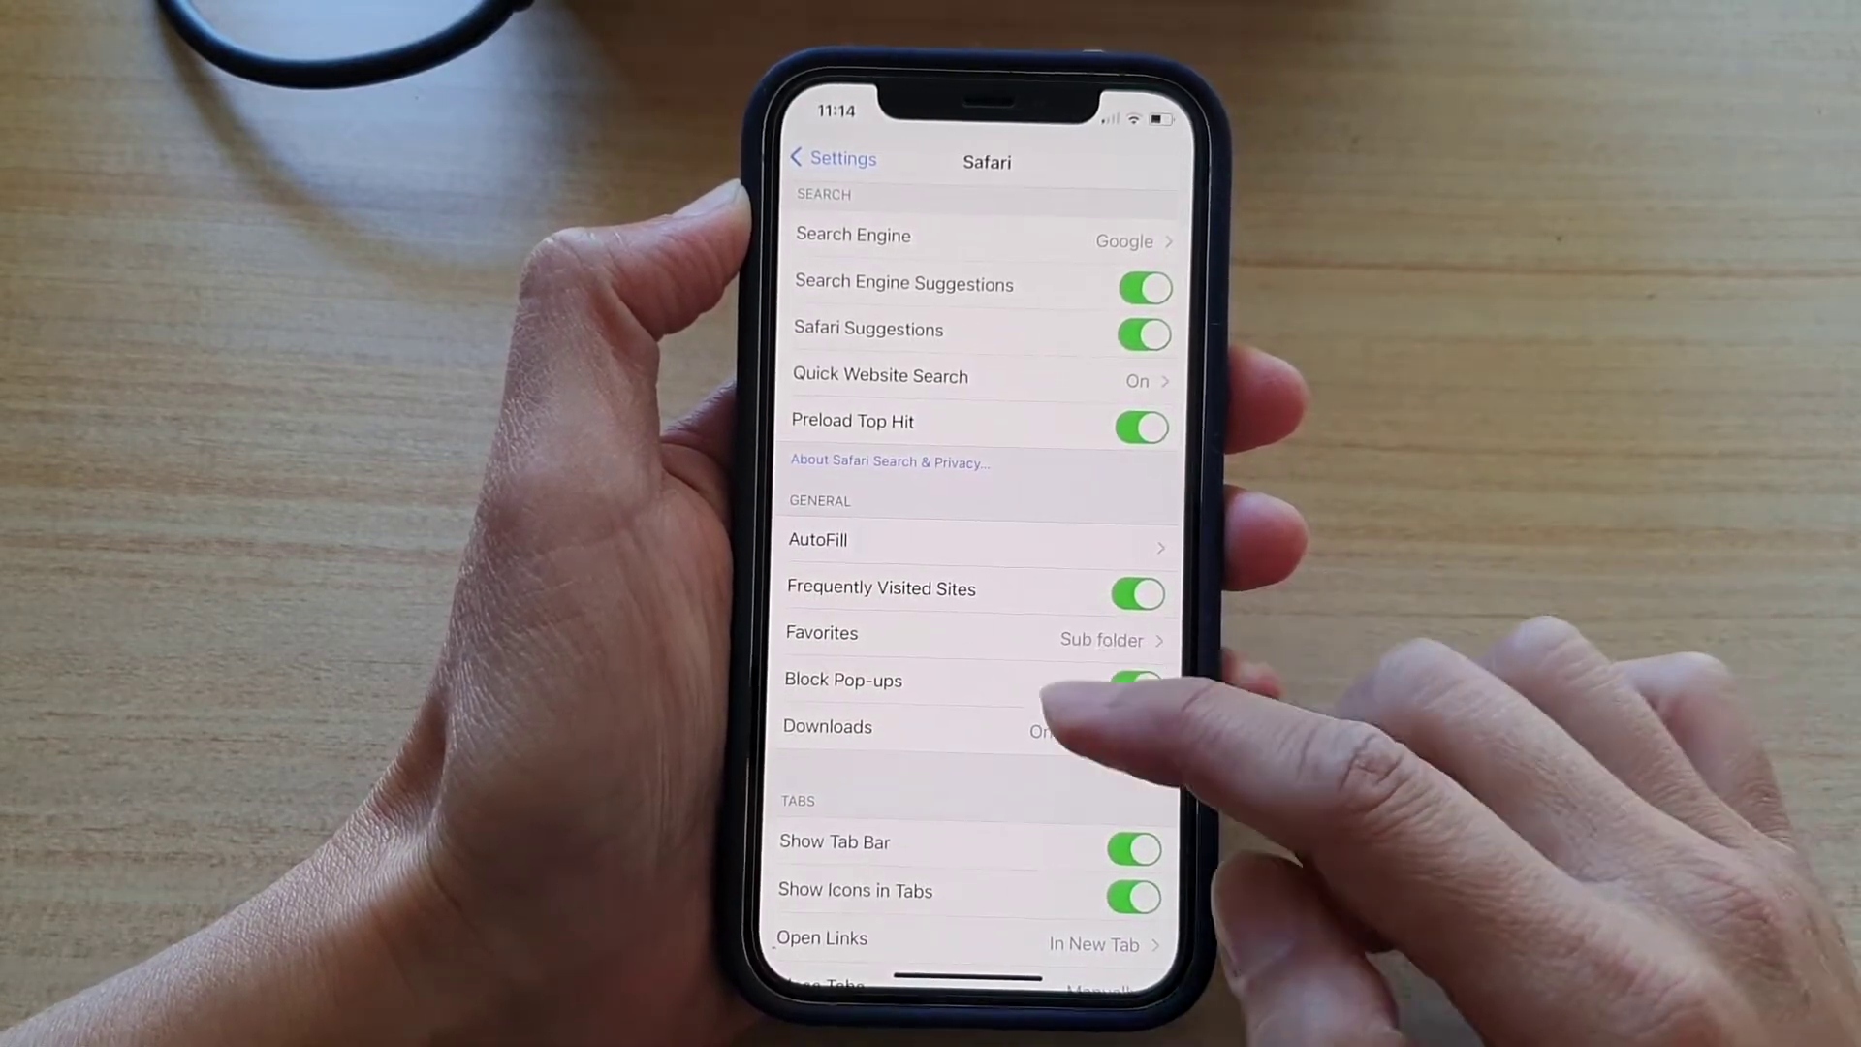
{"action": "scroll", "scroll_direction": "down", "scroll_amount": 3}
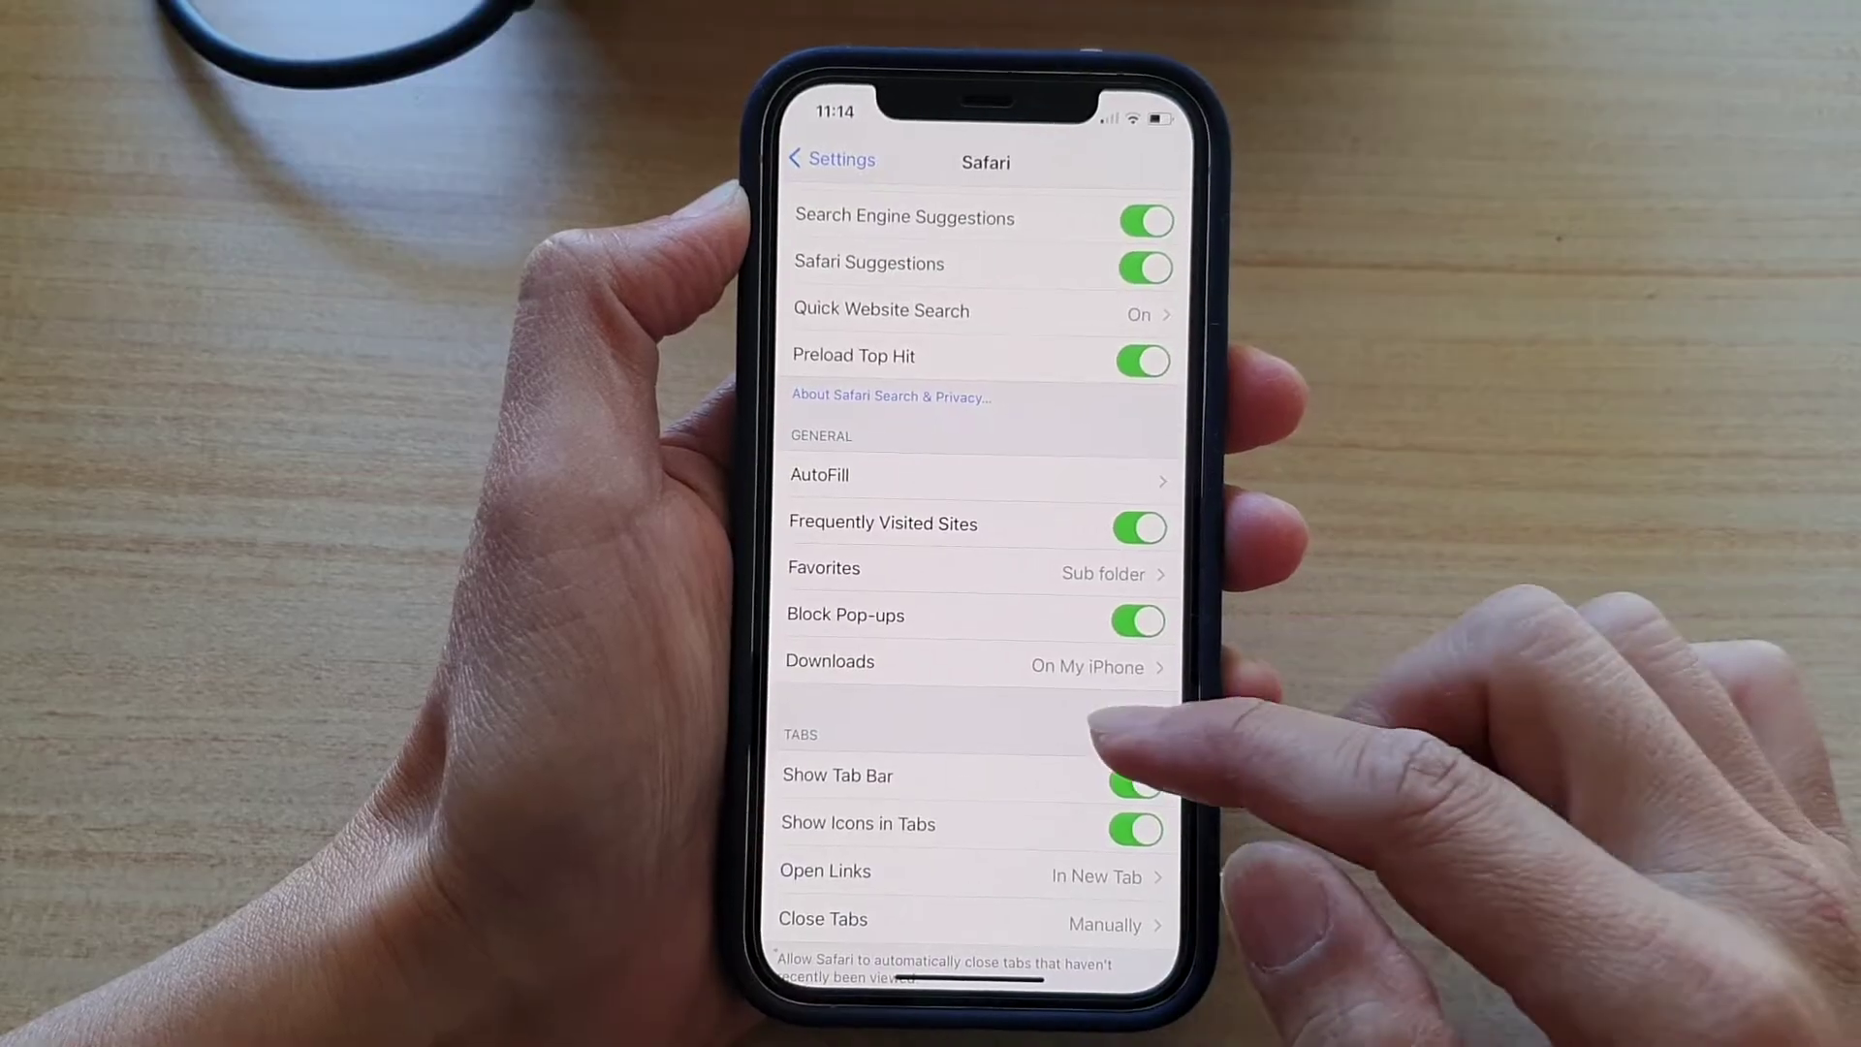
{"action": "scroll", "scroll_direction": "down", "scroll_amount": 3}
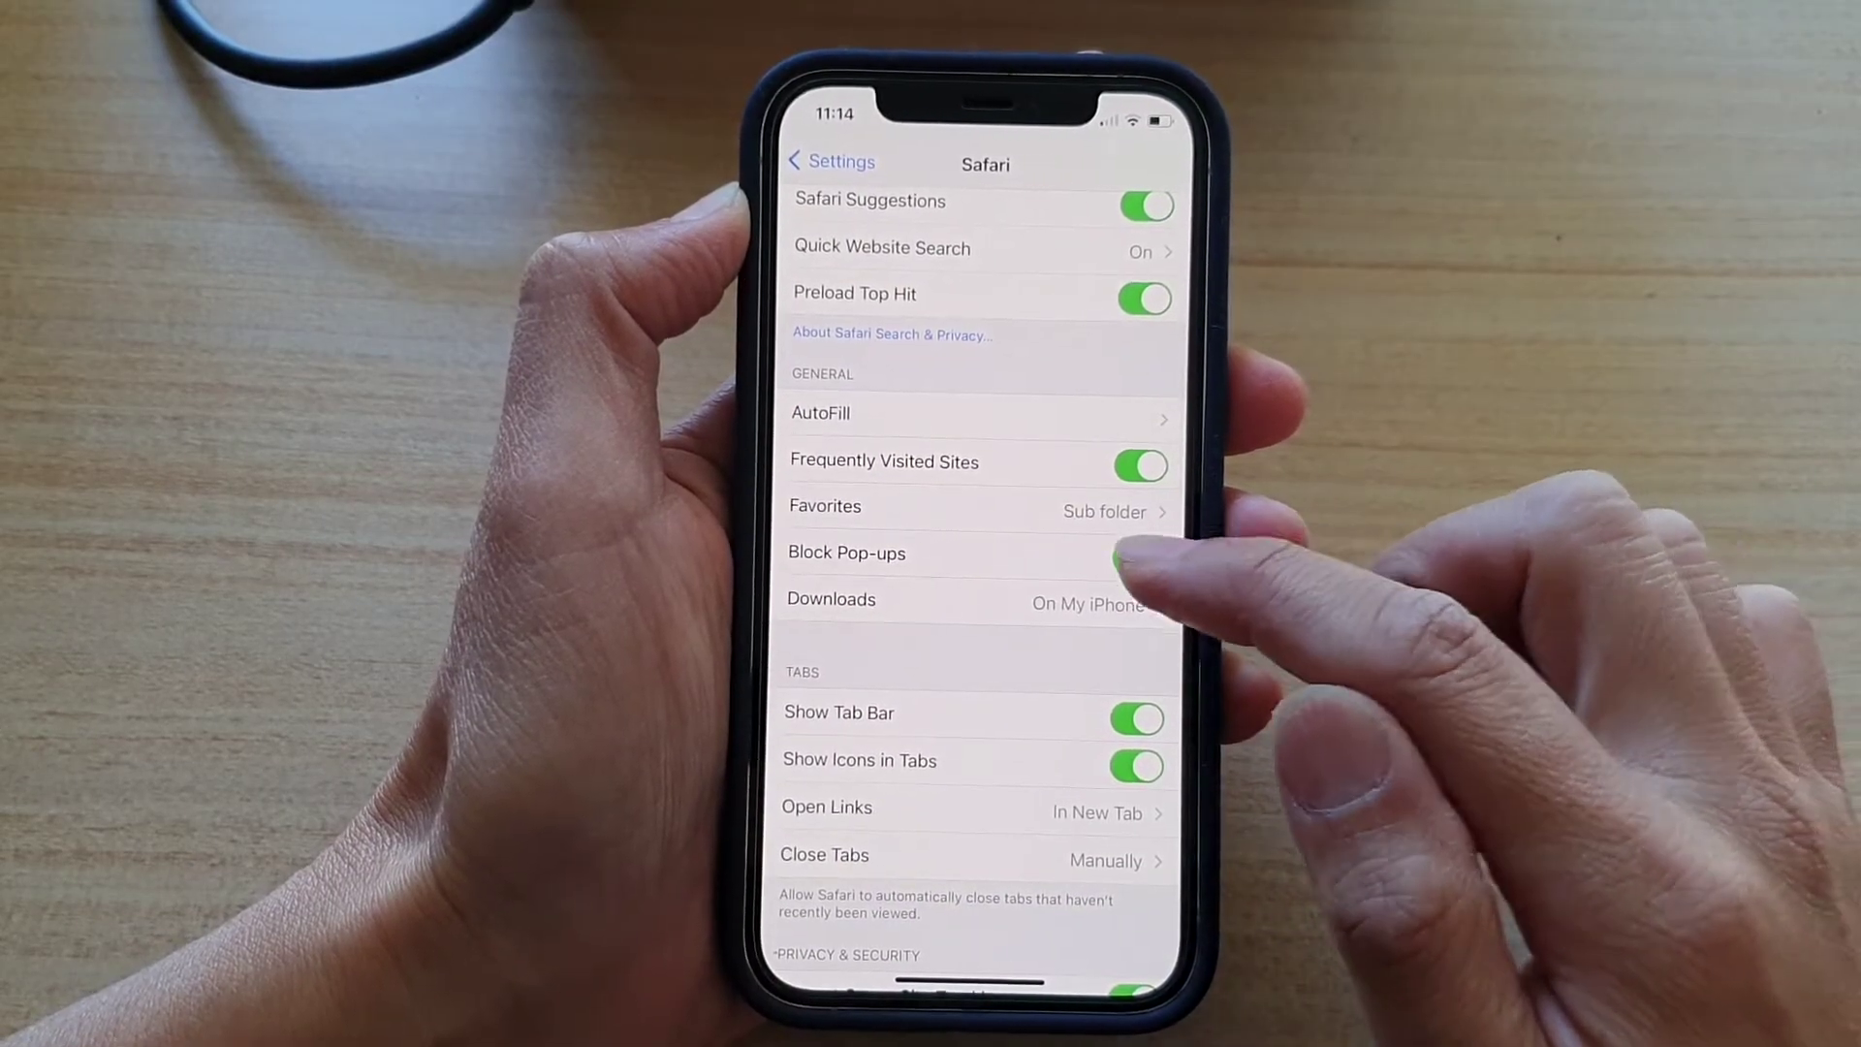